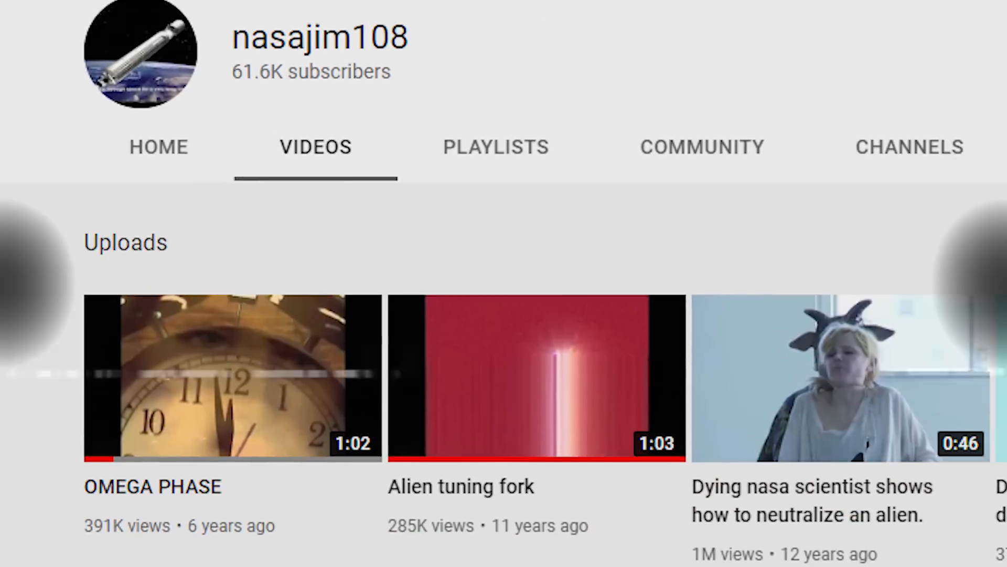
pyautogui.scroll(-3)
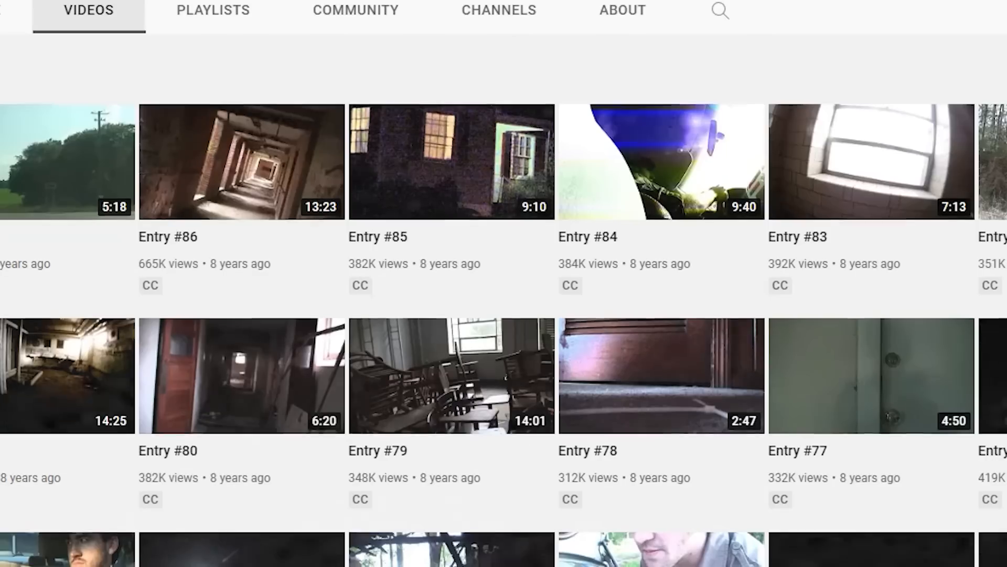
pyautogui.scroll(-3)
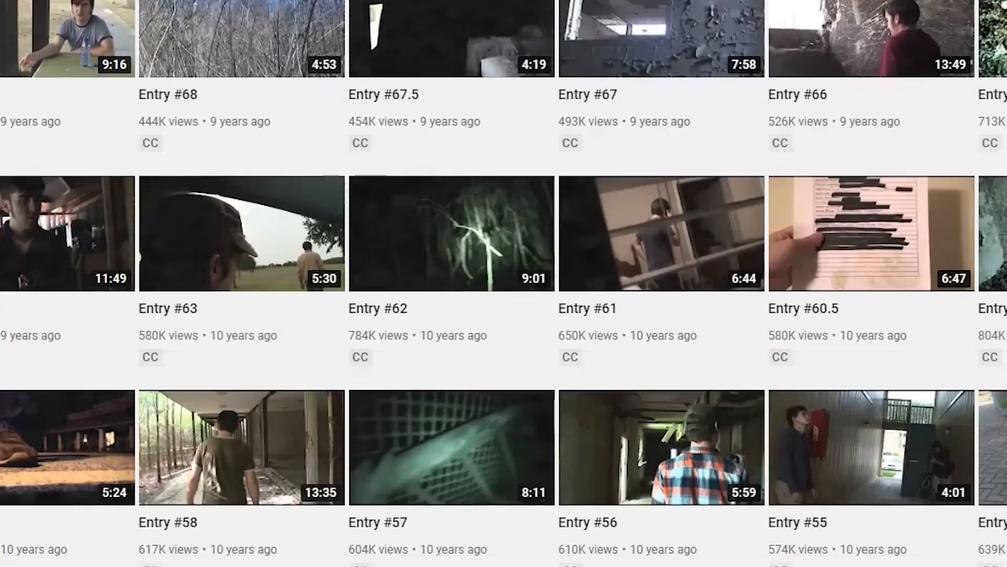
pyautogui.scroll(-3)
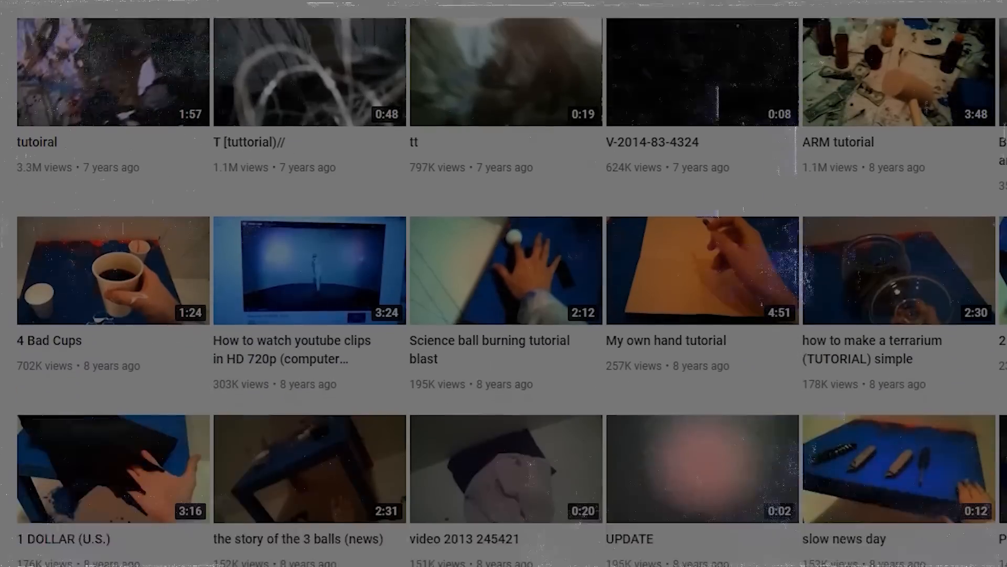
pyautogui.scroll(-3)
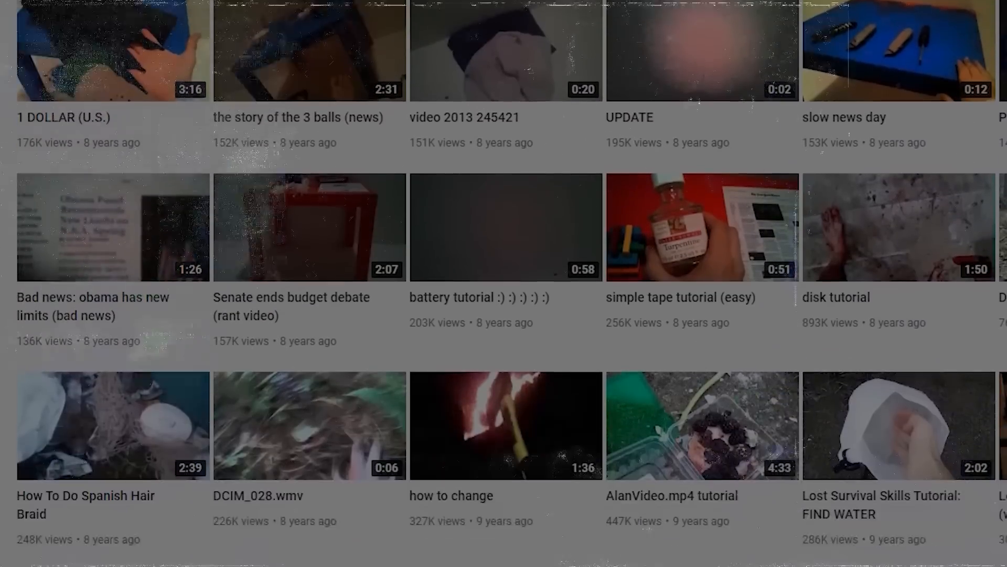
pyautogui.scroll(-3)
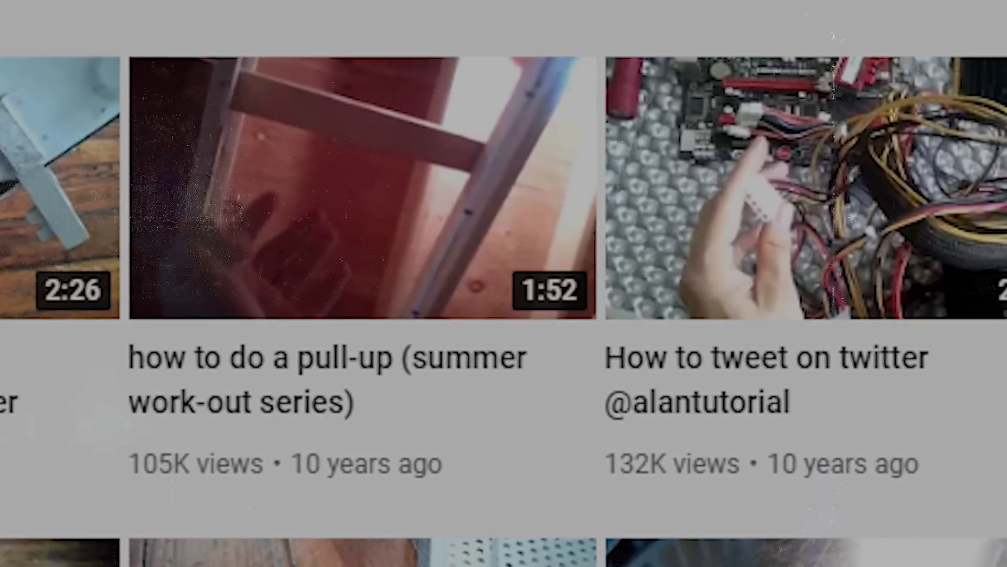
pyautogui.scroll(-3)
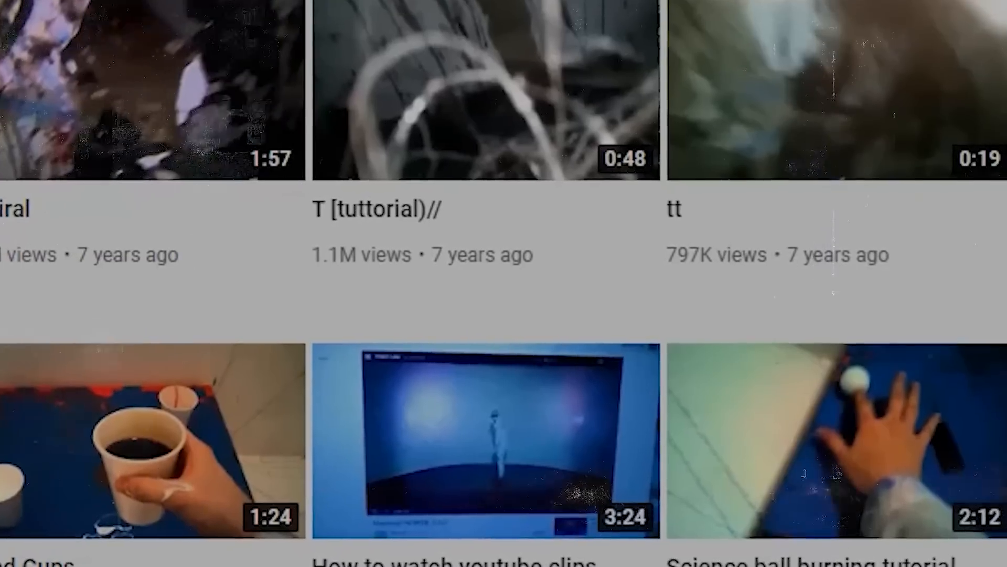
pyautogui.scroll(-3)
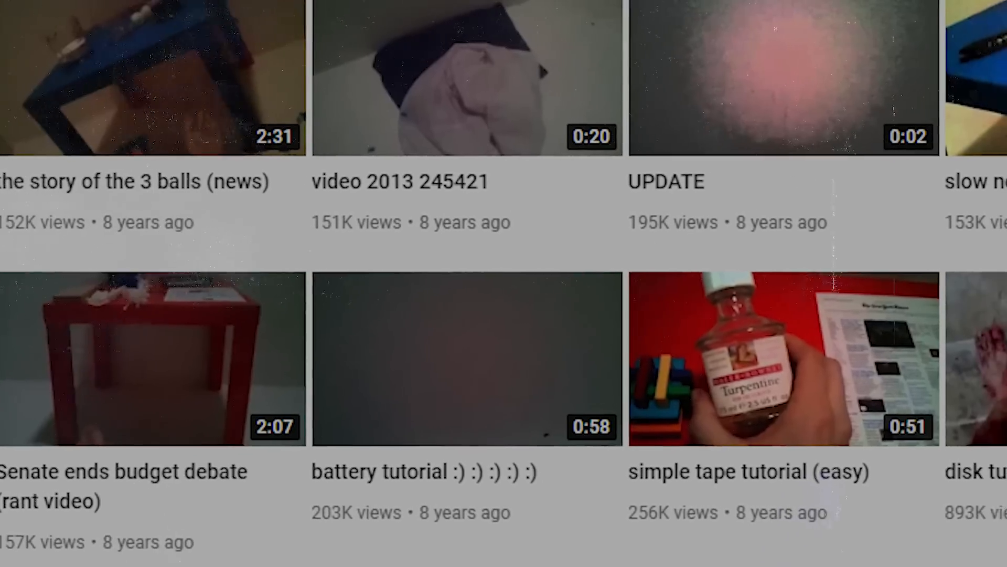